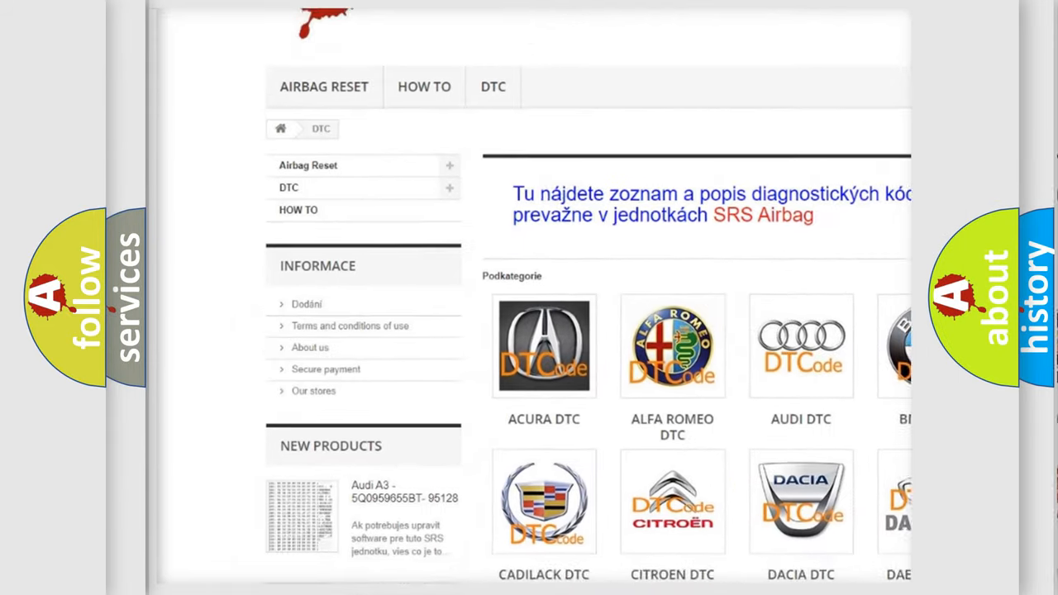
{"action": "scroll", "scroll_direction": "down", "scroll_amount": 3}
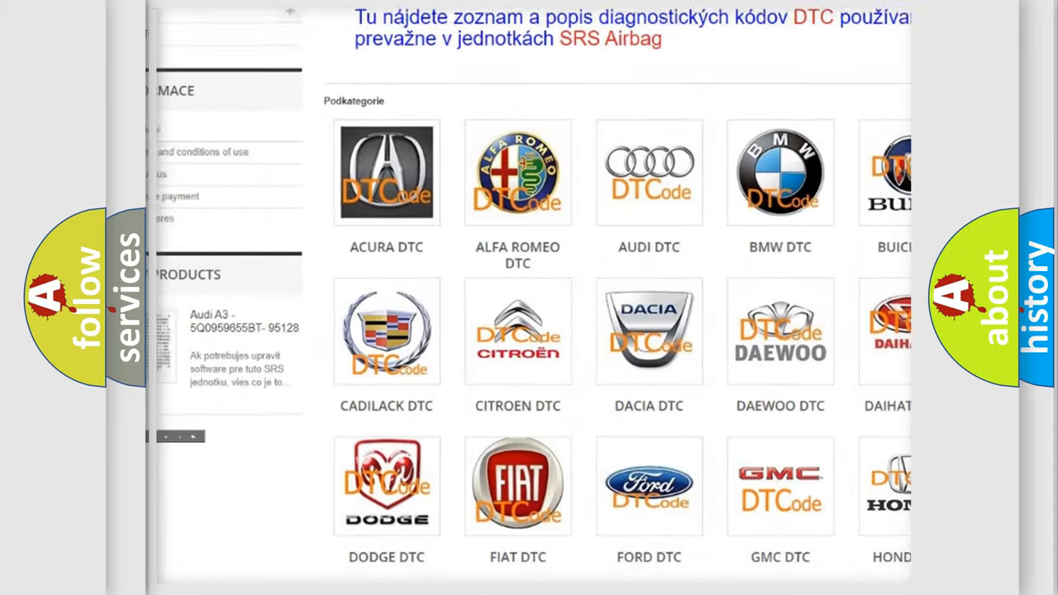
{"action": "scroll", "scroll_direction": "down", "scroll_amount": 3}
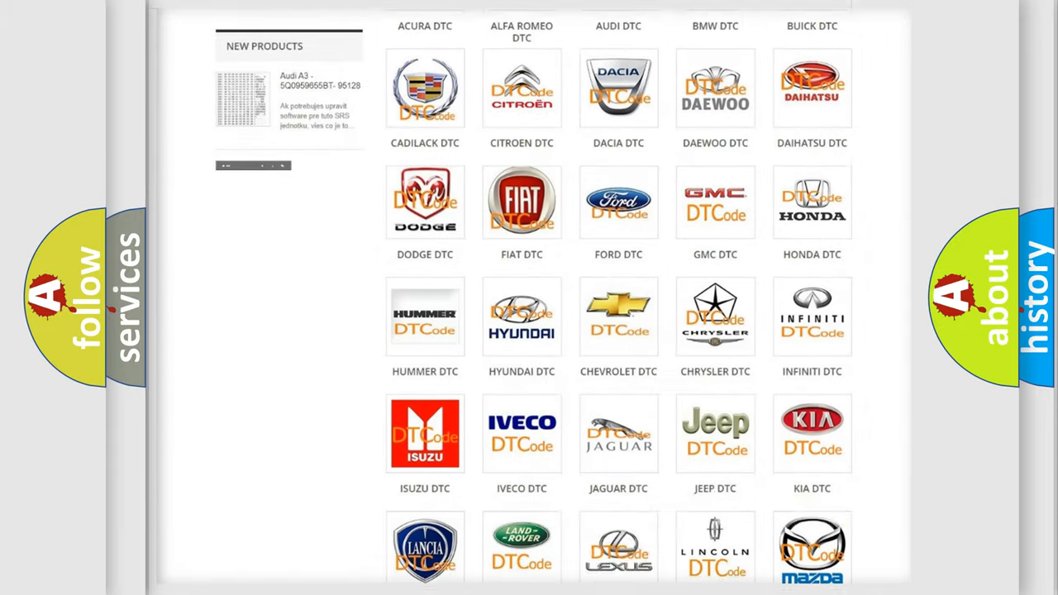
{"action": "scroll", "scroll_direction": "down", "scroll_amount": 3}
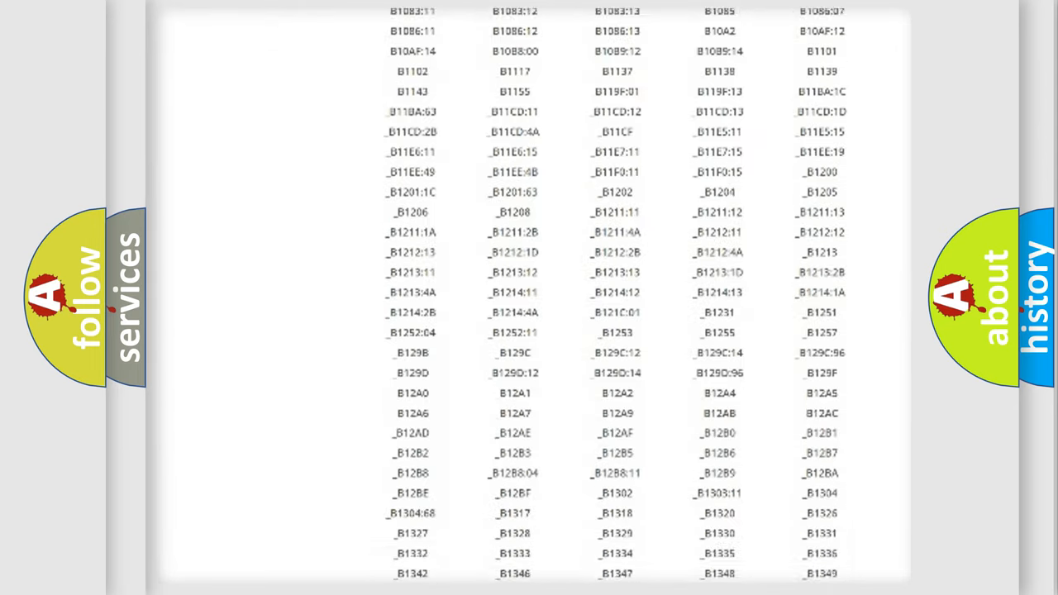
{"action": "scroll", "scroll_direction": "down", "scroll_amount": 3}
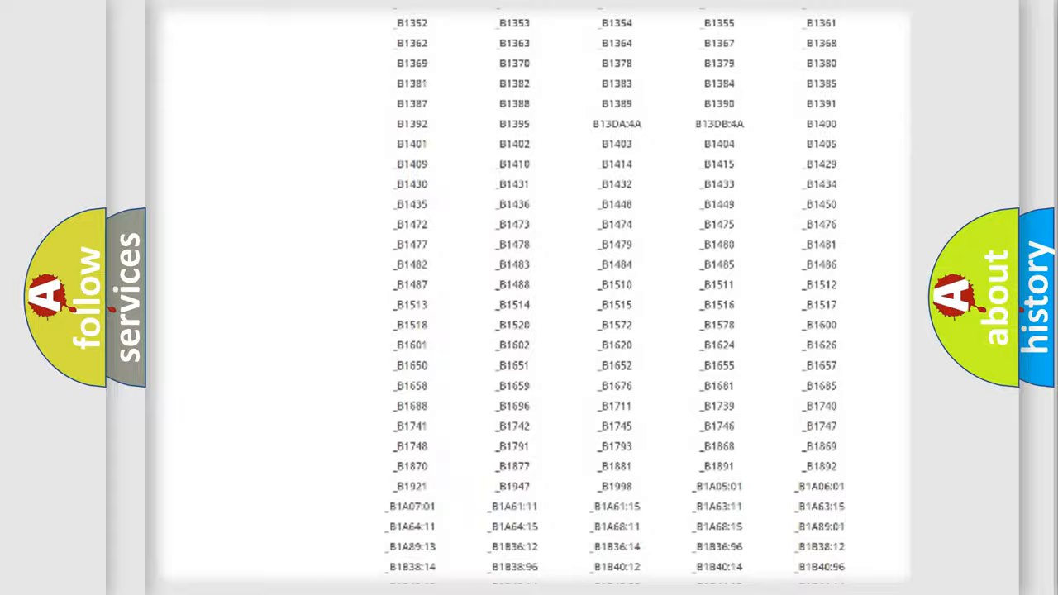
{"action": "scroll", "scroll_direction": "up", "scroll_amount": 3}
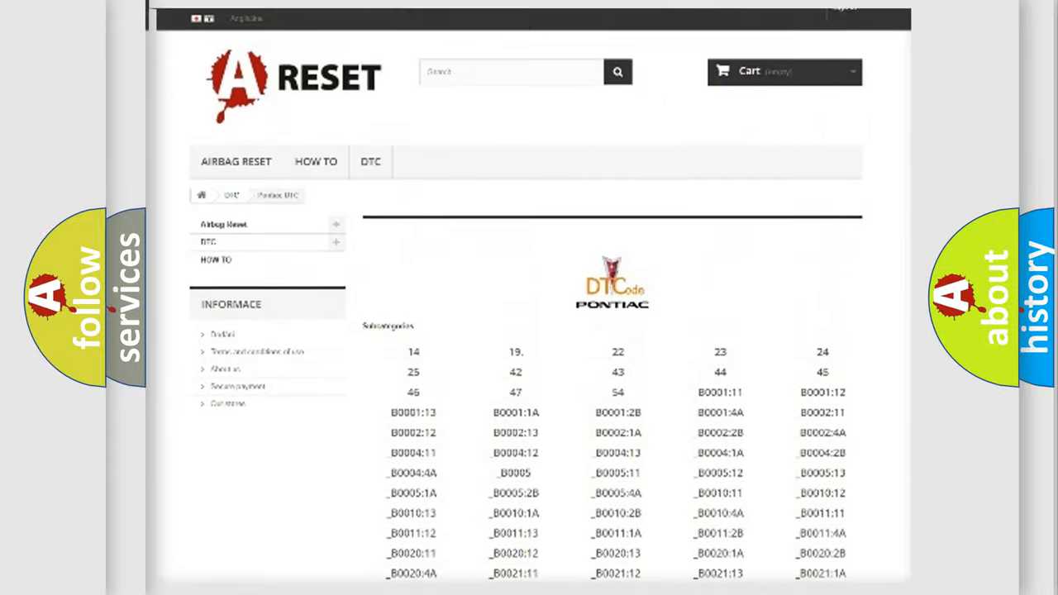